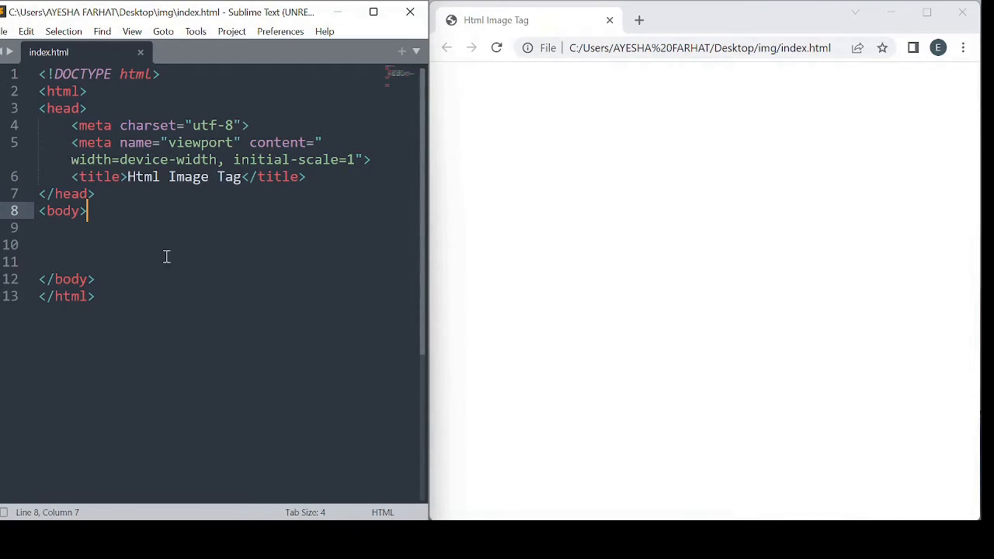
mouse_move(275, 247)
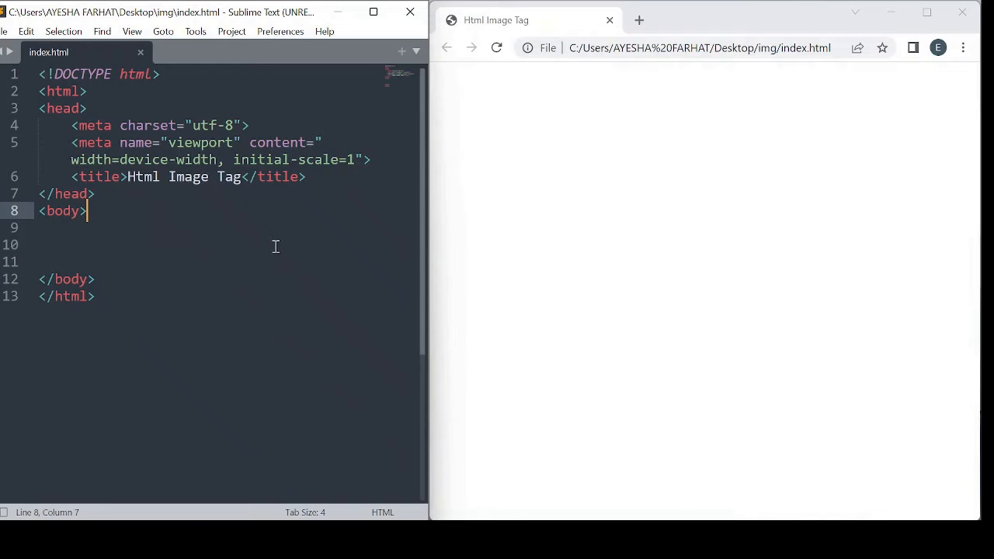
mouse_move(529, 350)
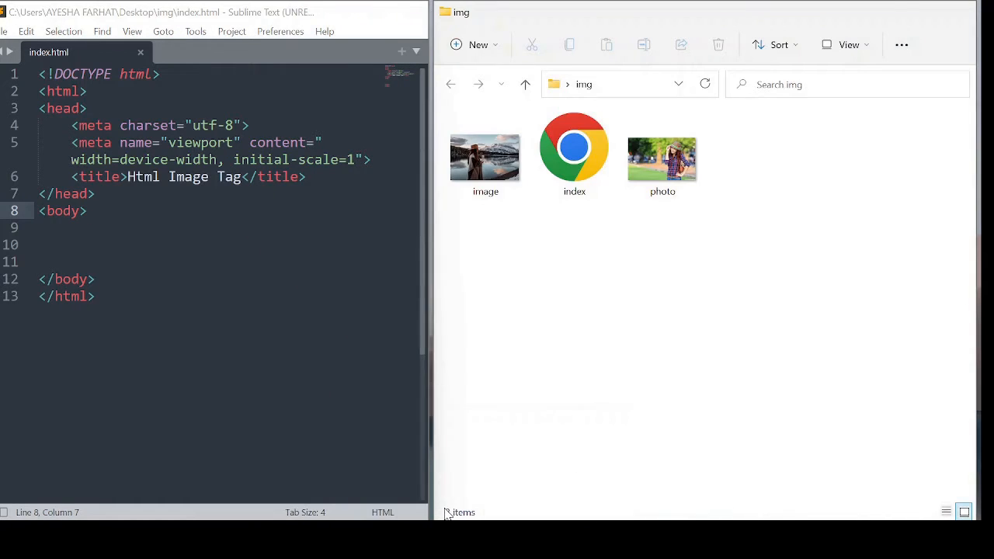
- Select the index page file in the Desktop\img folder in File Explorer
left_click(575, 153)
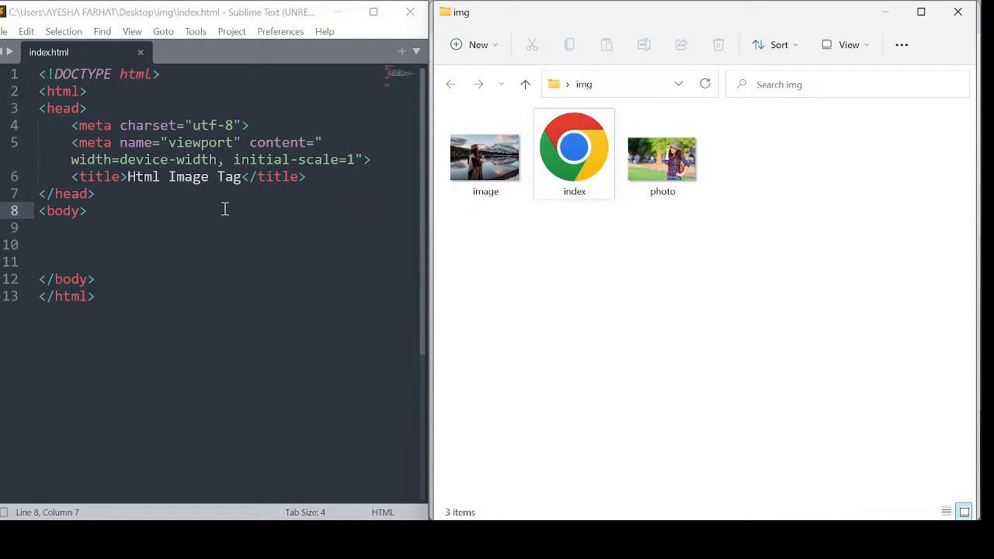
mouse_move(586, 315)
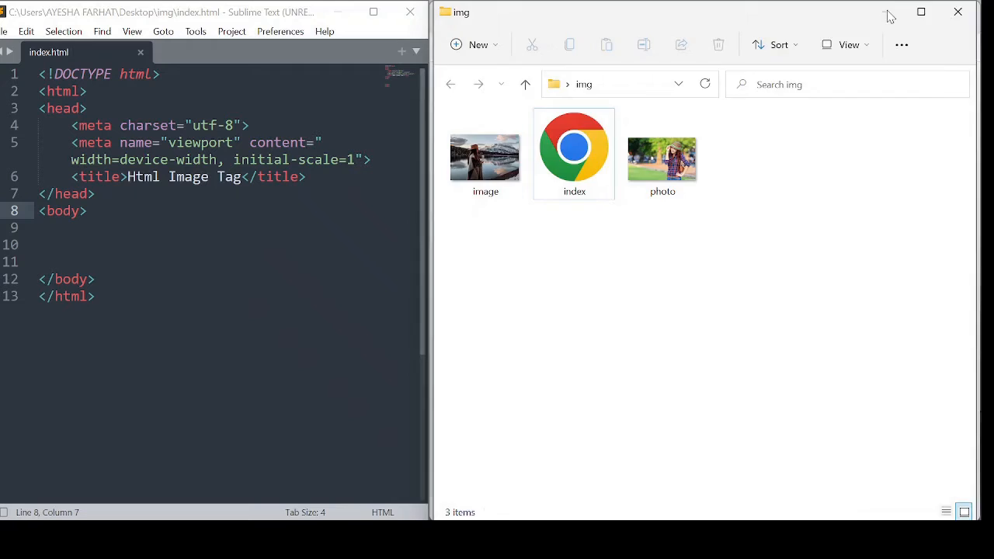
- Expand the img snippet into <img src=""> on line 9 of index.html
double_click(575, 146)
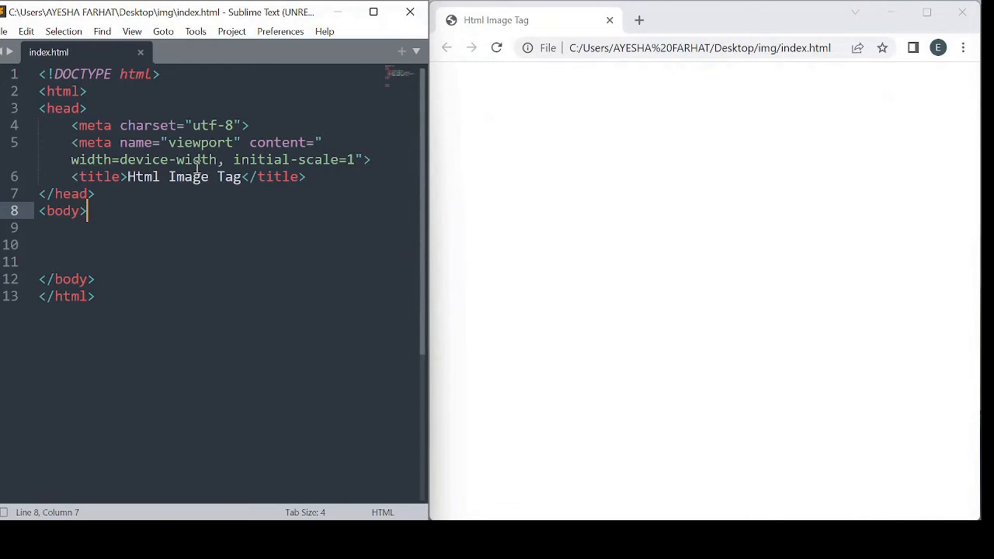
type("img")
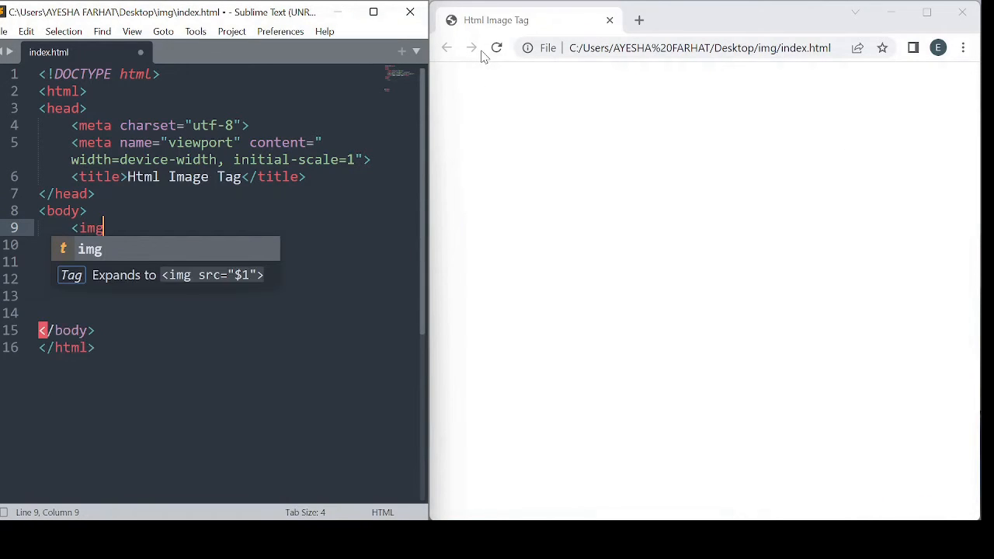
key("Tab")
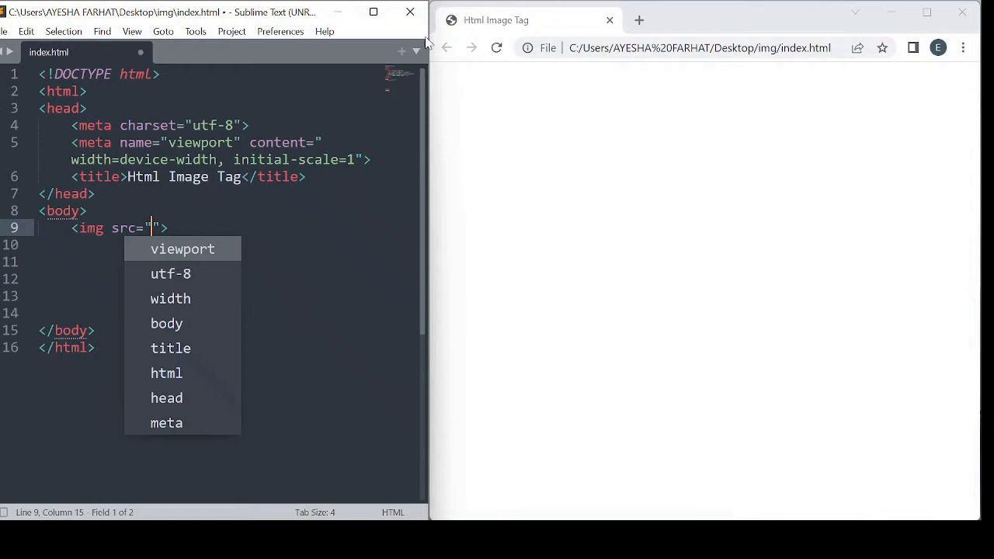
mouse_move(151, 227)
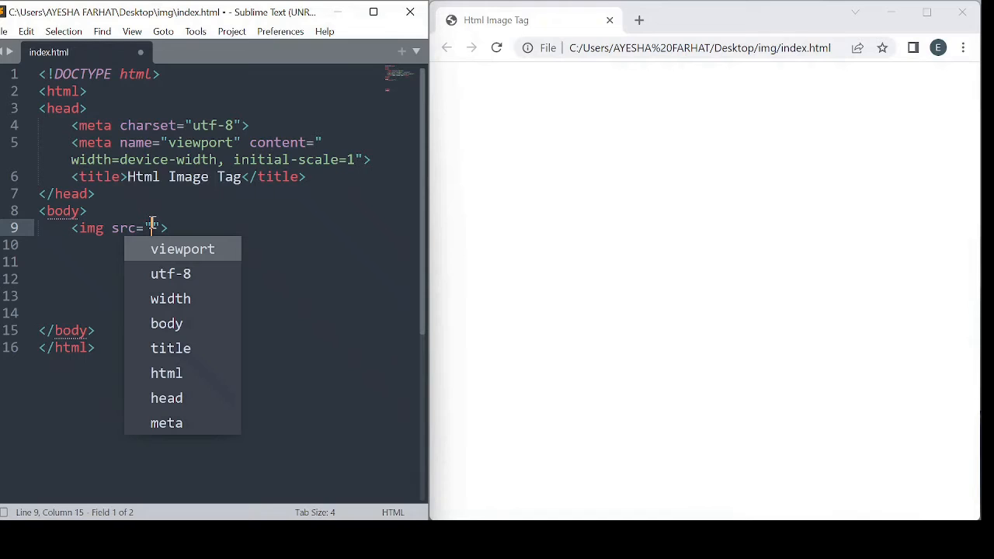
mouse_move(435, 544)
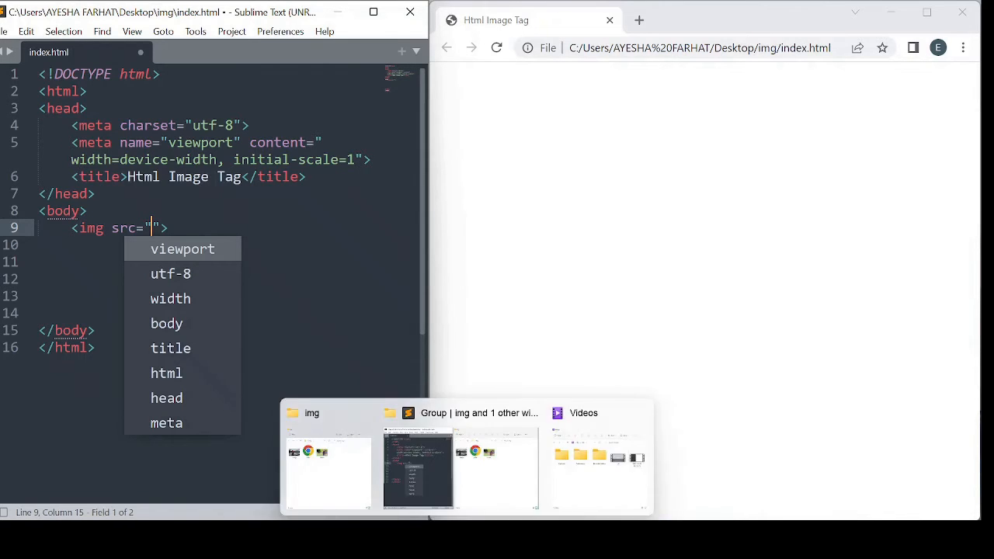
- Bring the img folder back and check the photo file's context menu without choosing
left_click(328, 470)
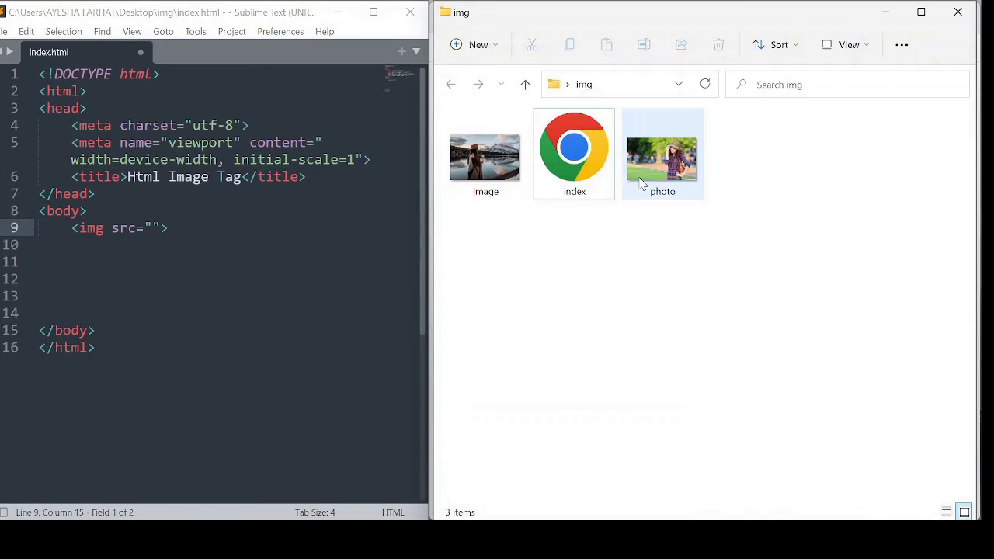
right_click(663, 153)
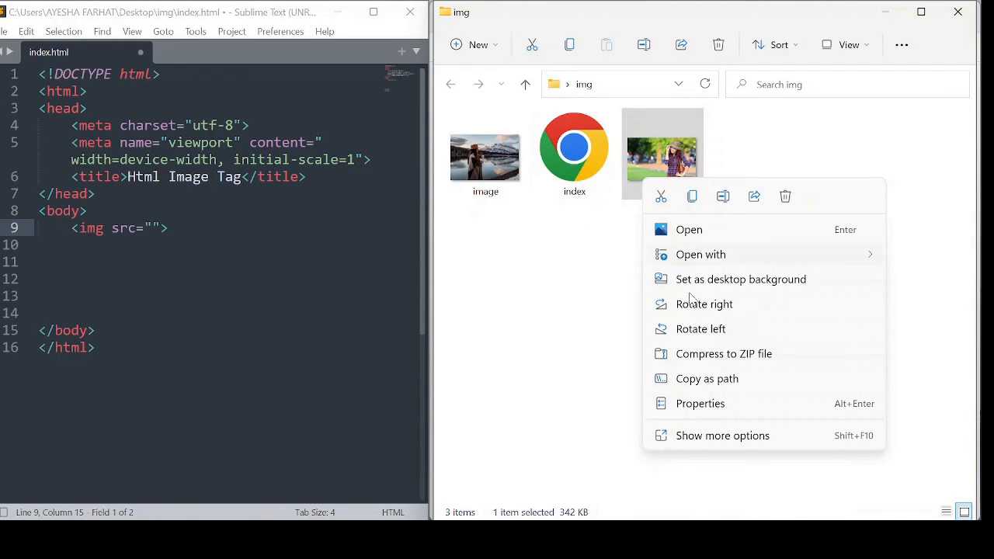
left_click(700, 404)
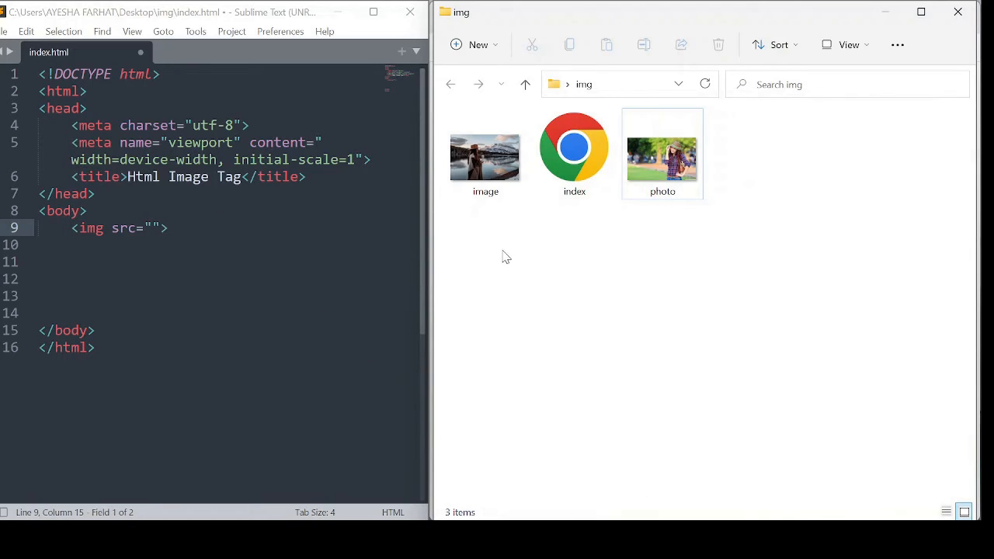
- Set the img src to photo.jpg with width="300px;" and save index.html
left_click(152, 228)
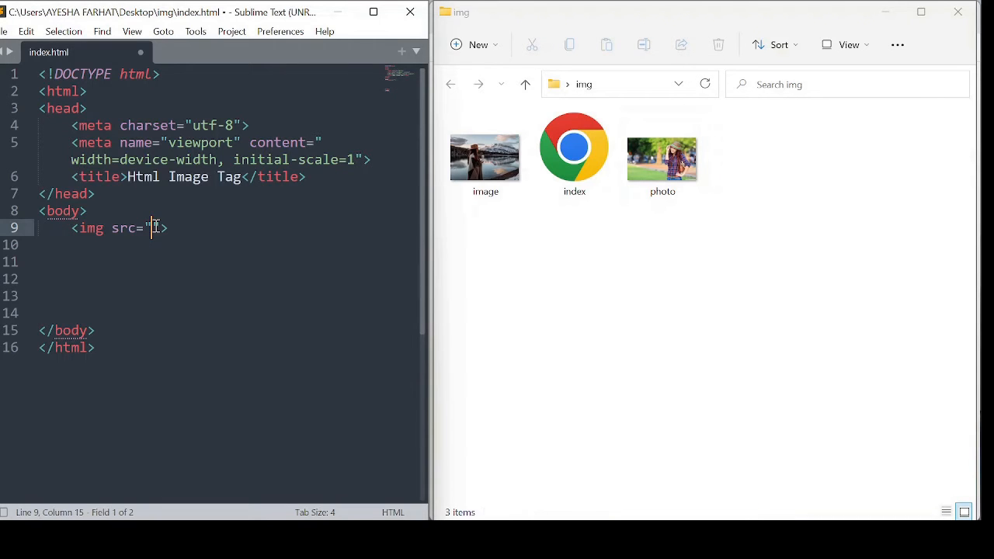
type("pho")
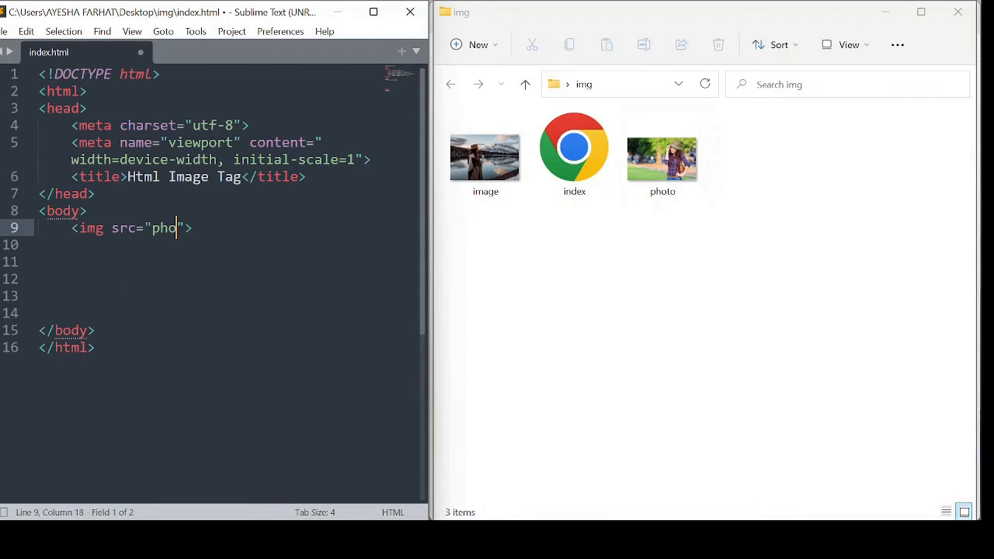
type("to.j")
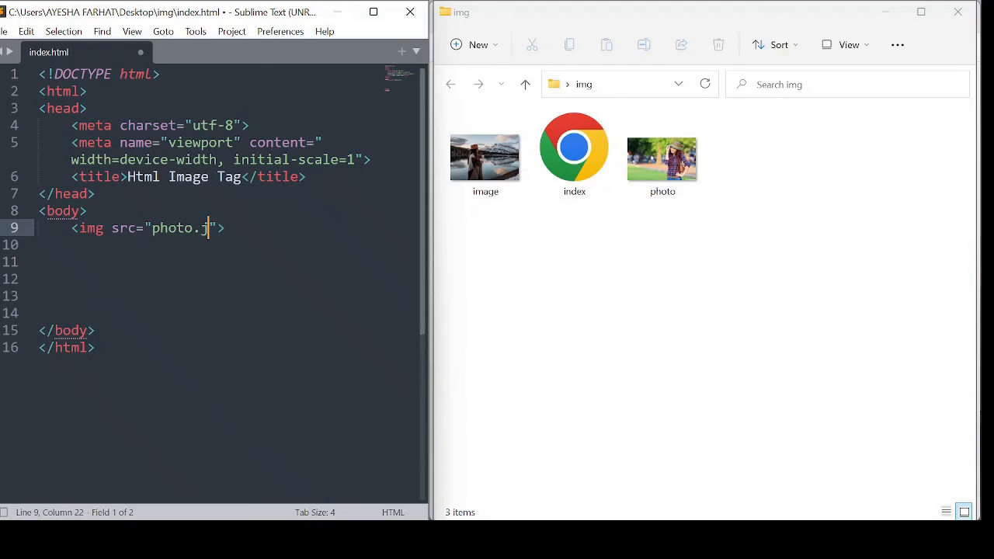
type("pg")
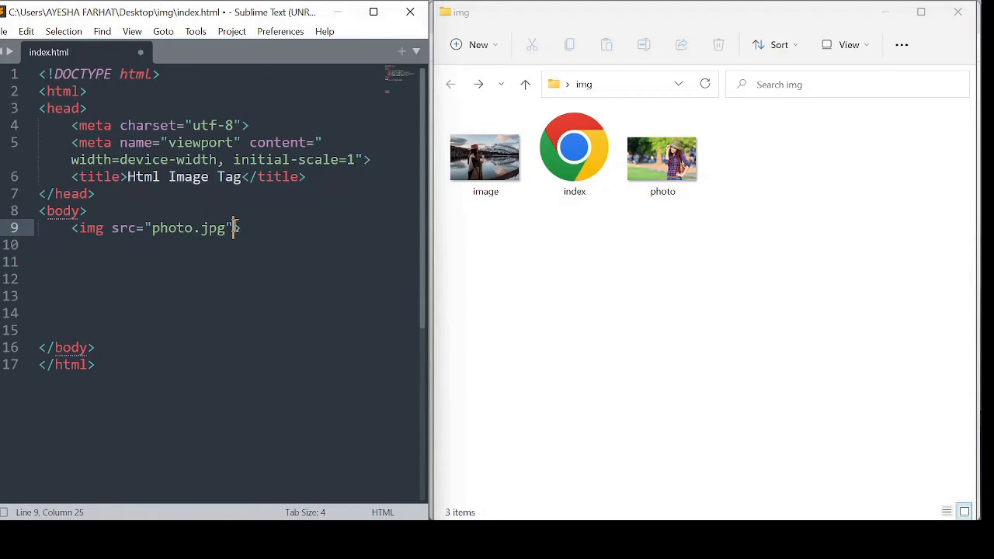
type("width=\"\"")
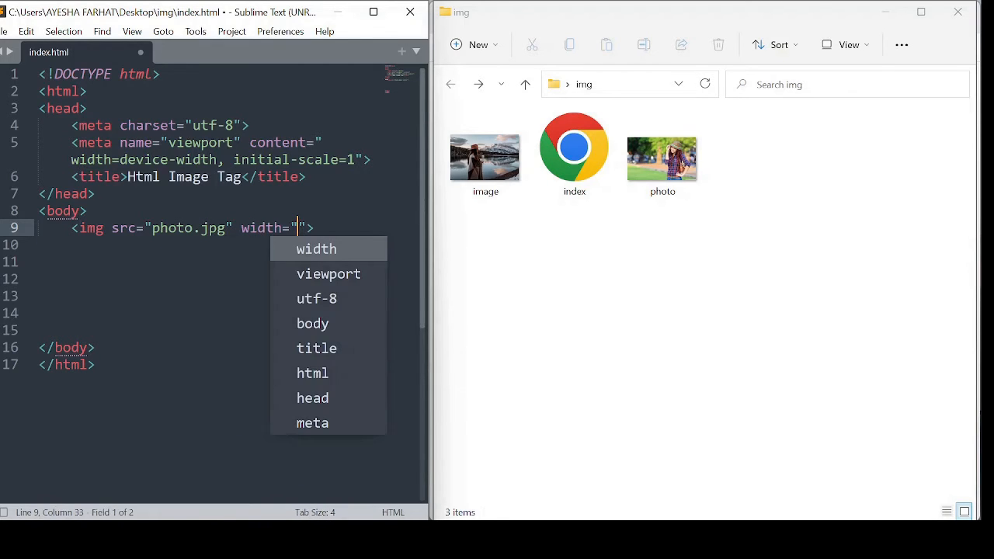
type("30")
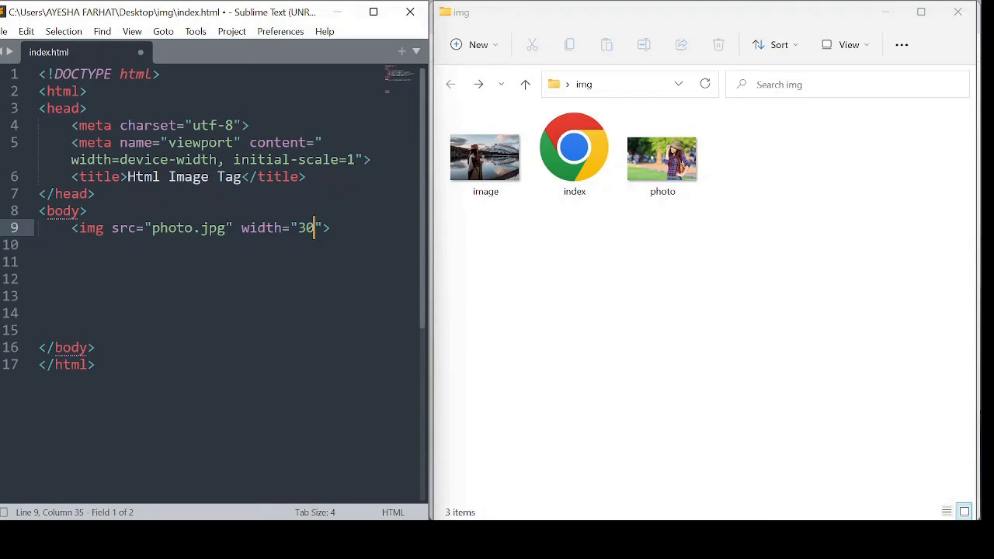
type("0px;")
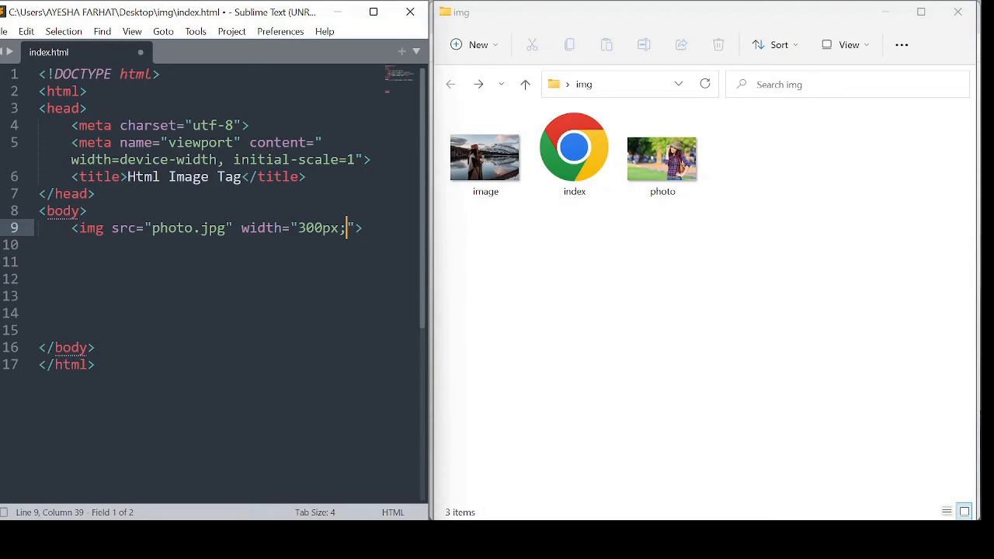
key("ctrl+s")
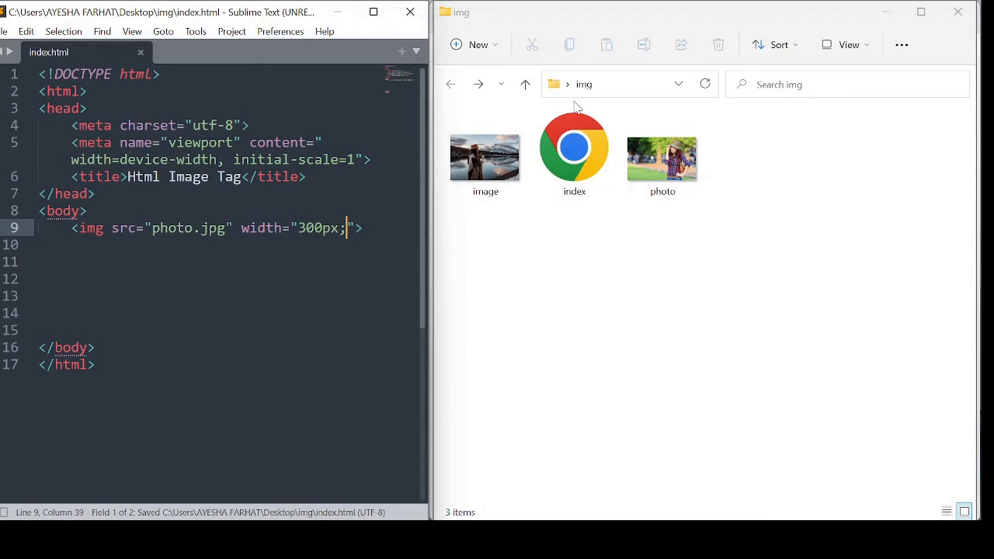
double_click(574, 148)
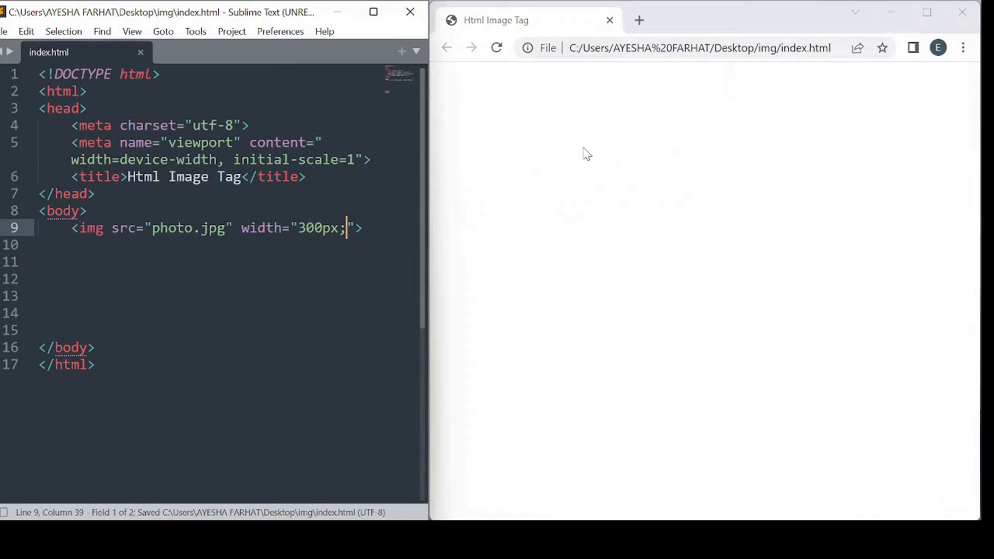
- Reload the page, then add height="100px" to the img tag on a new line
left_click(497, 47)
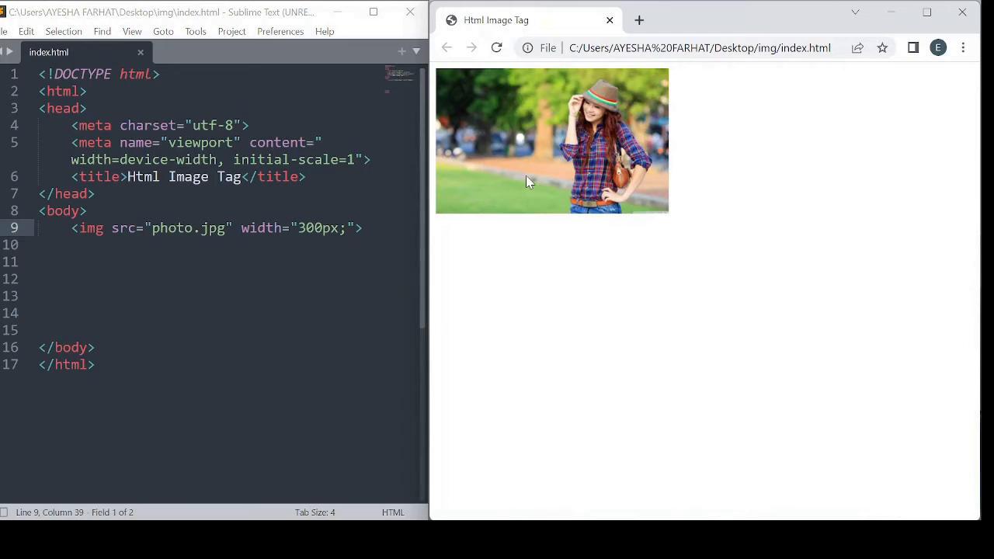
key("Enter")
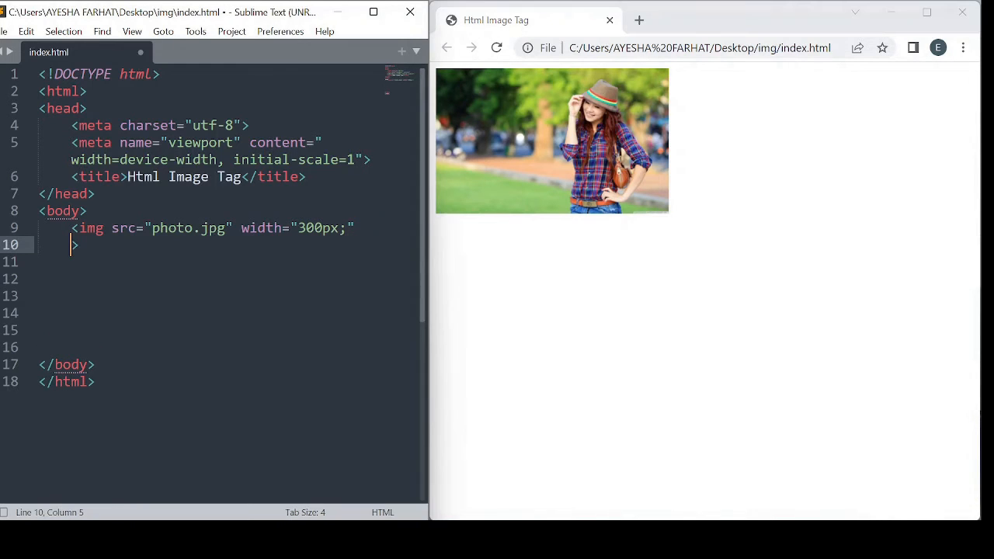
type("height=\"")
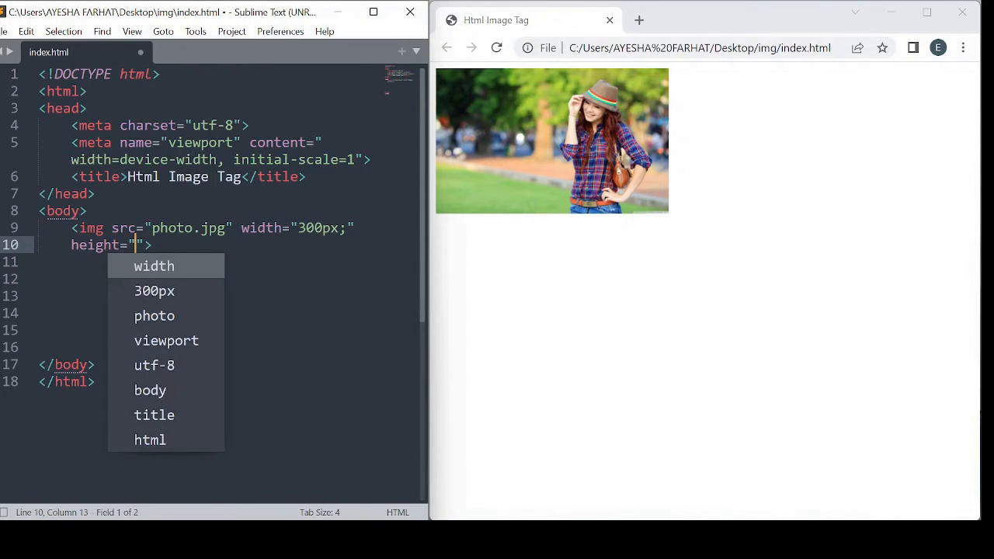
type("10")
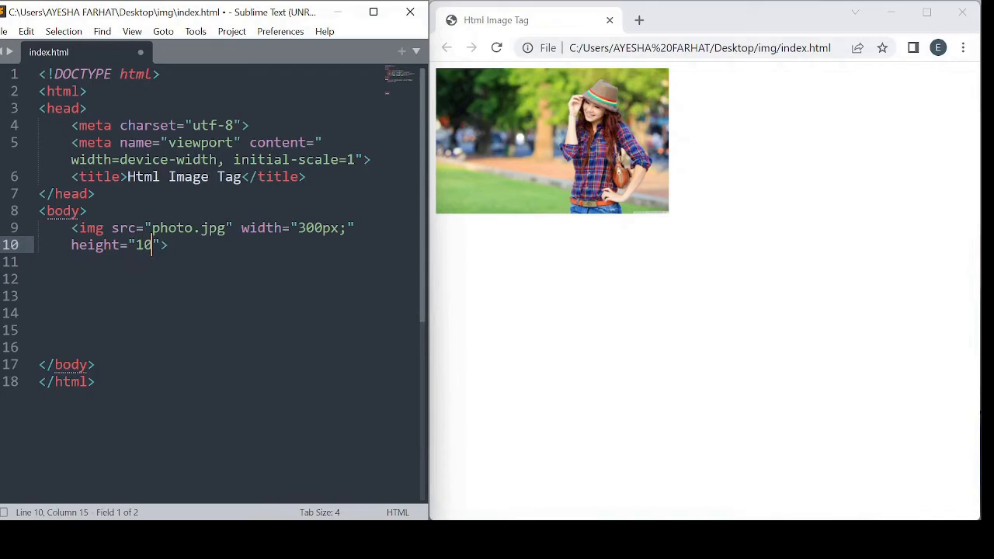
type("0px;")
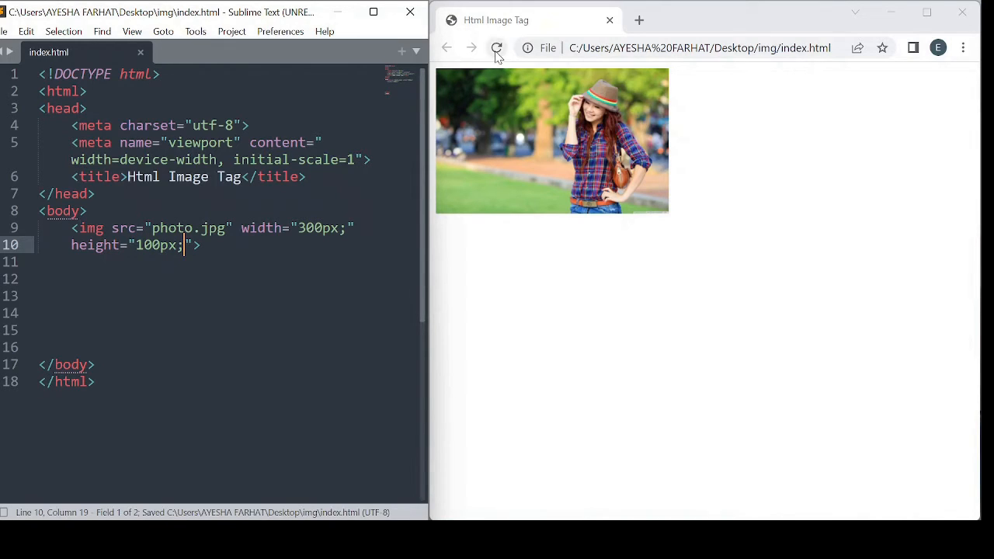
- Reload index.html in Chrome to show the photo at 300px by 100px
left_click(496, 47)
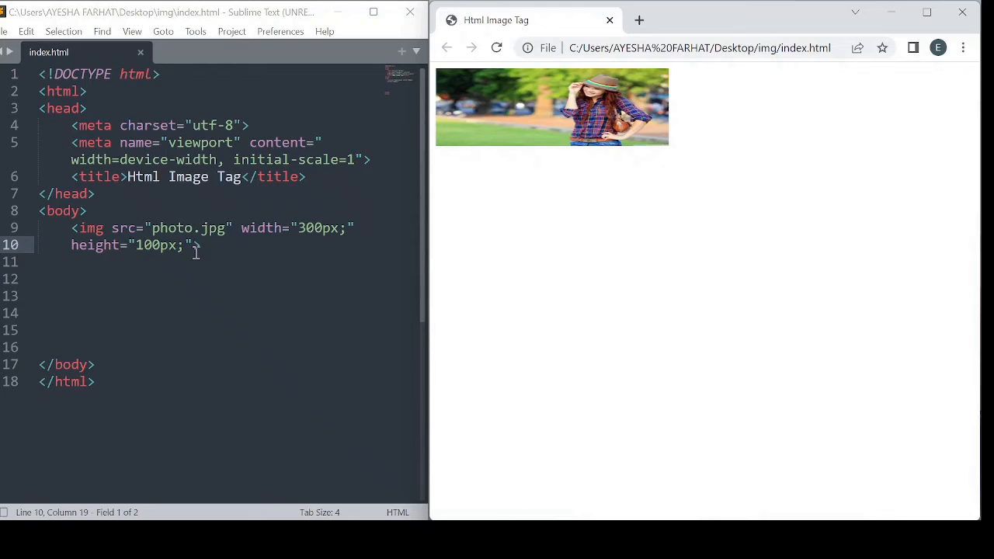
mouse_move(194, 251)
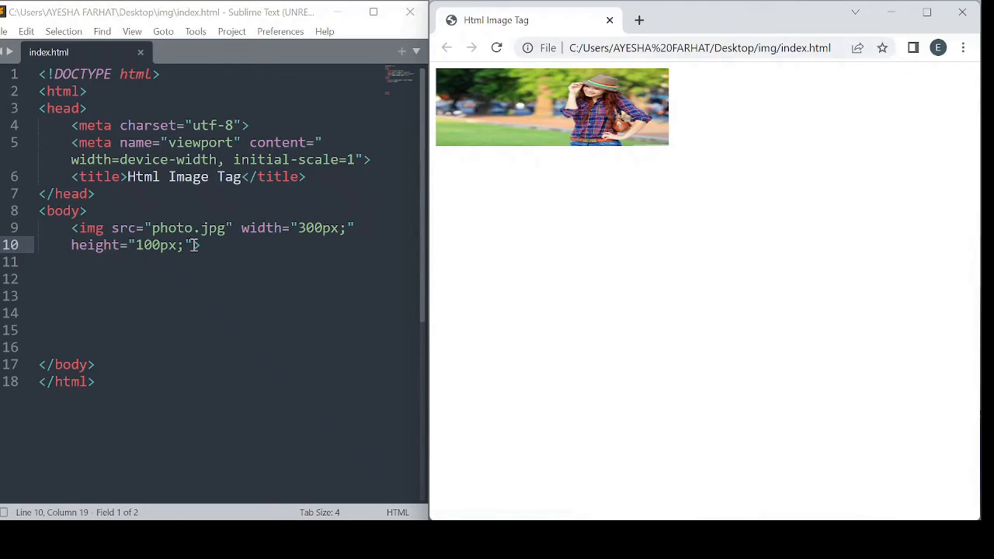
- Replace height="100px;" with alt="photo.jpg" and reload the page in Chrome
left_click_drag(201, 245, 73, 244)
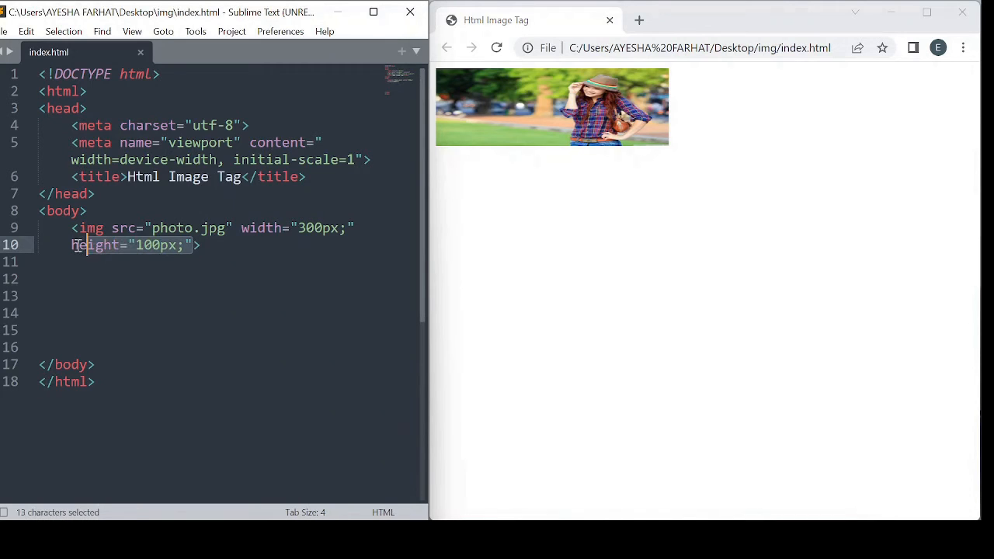
key("Delete")
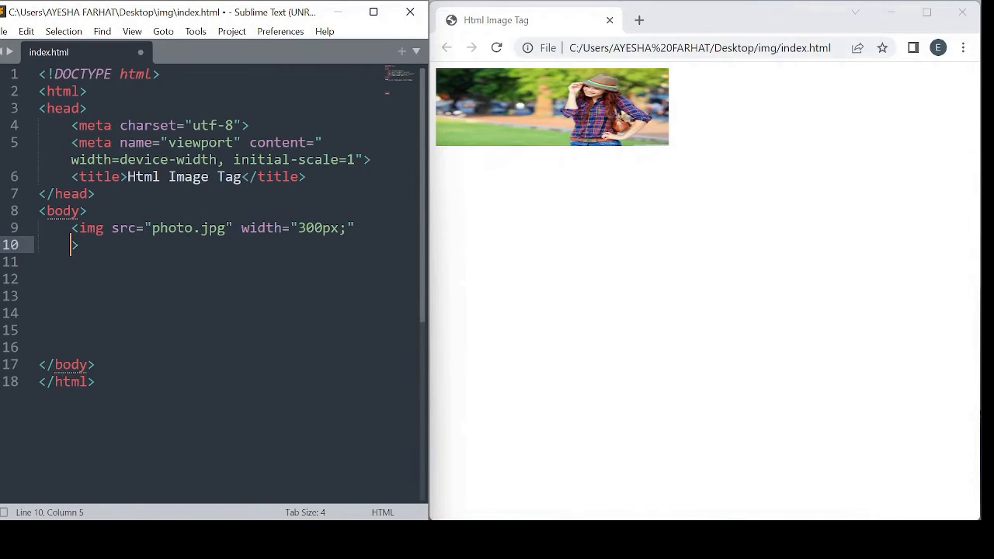
type("alt=\"")
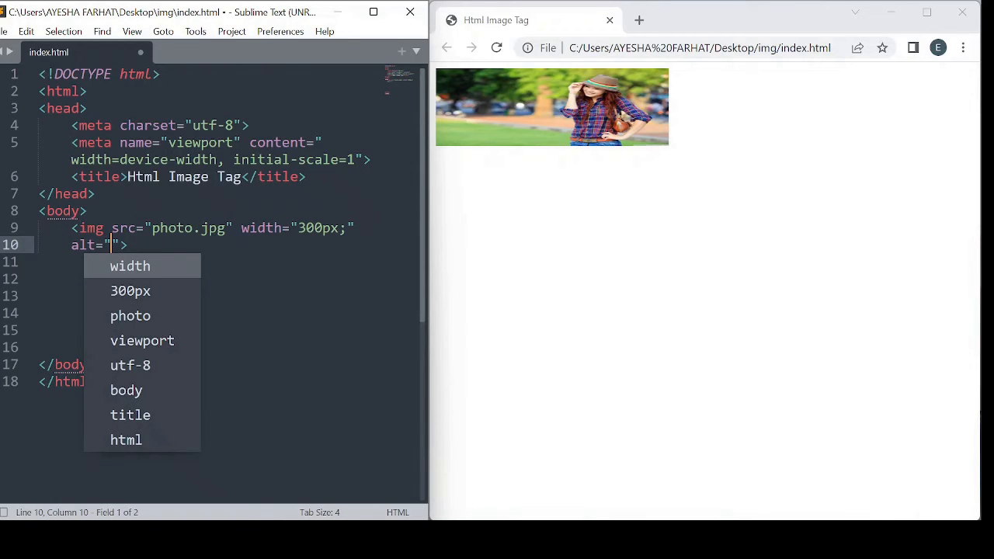
mouse_move(150, 254)
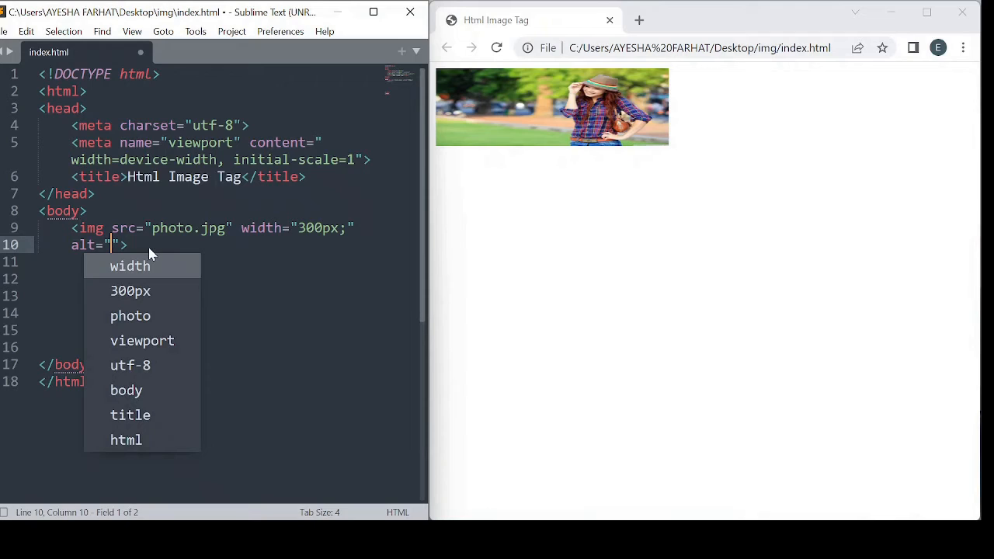
mouse_move(528, 169)
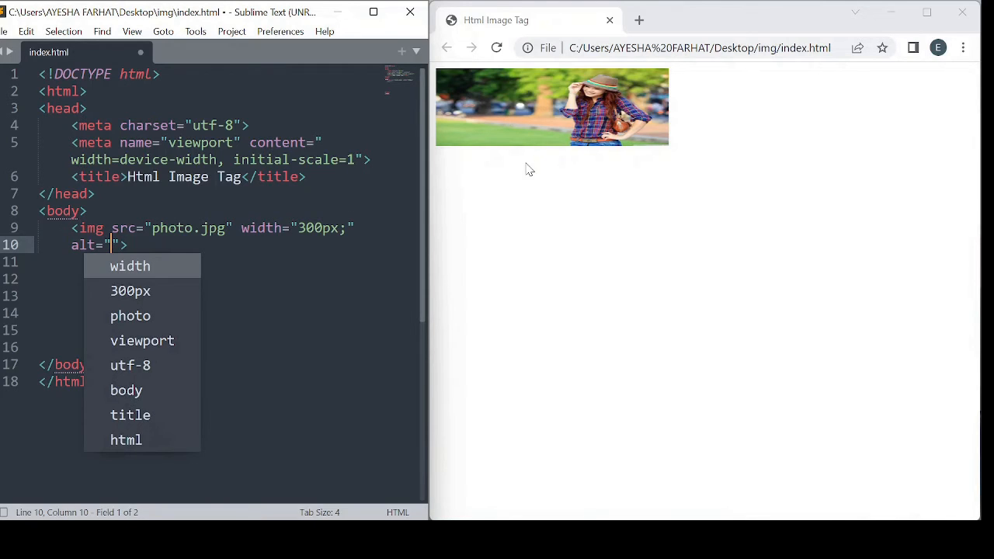
mouse_move(411, 177)
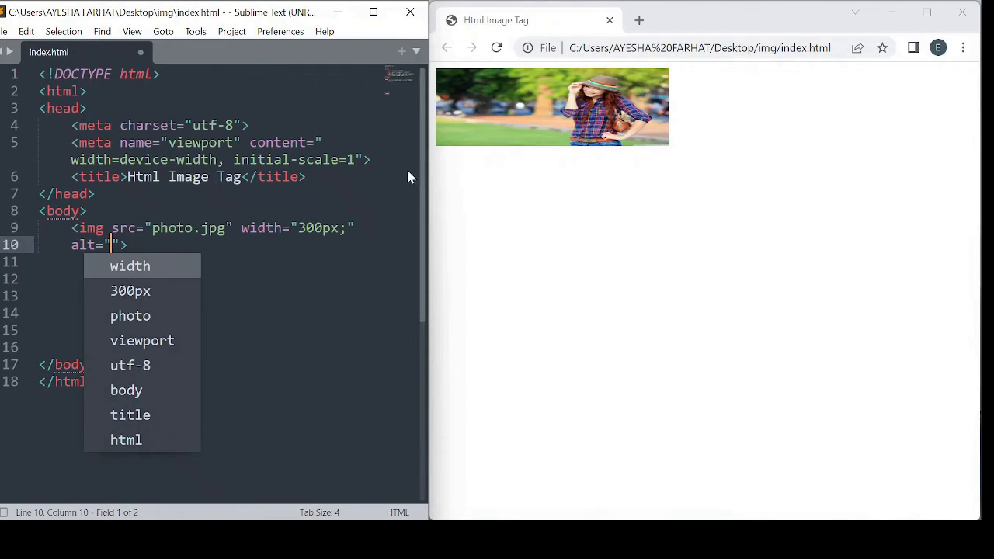
mouse_move(242, 238)
type("photo")
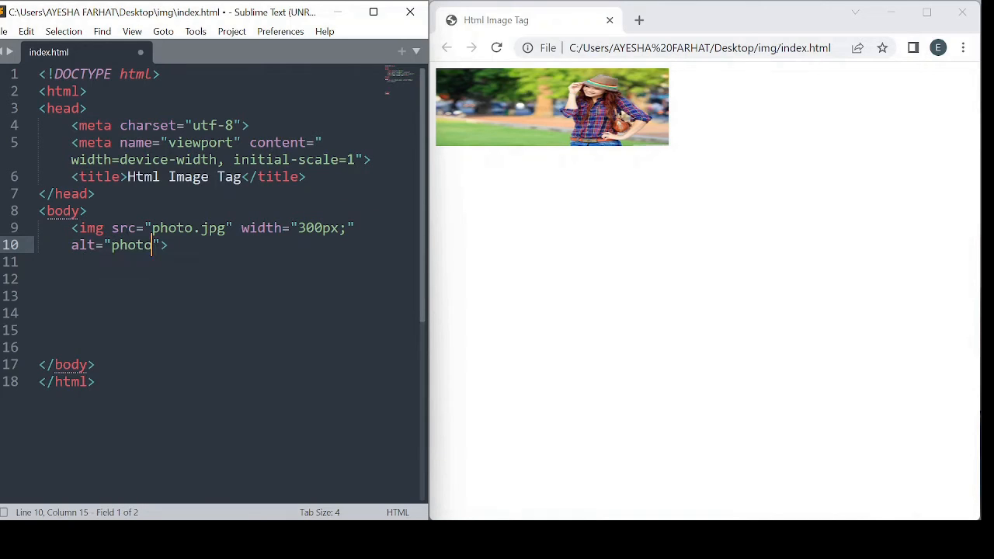
type(".jpg")
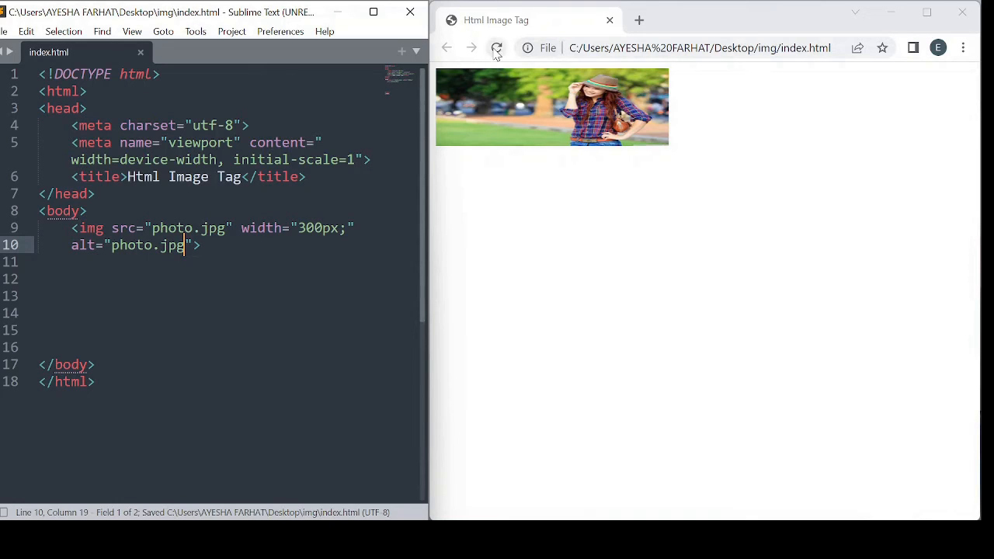
left_click(497, 47)
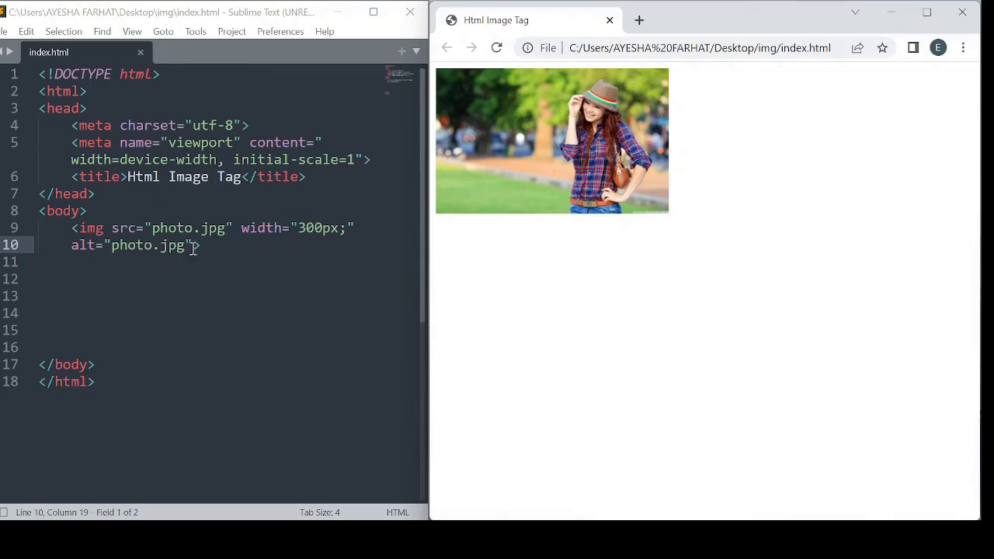
mouse_move(501, 175)
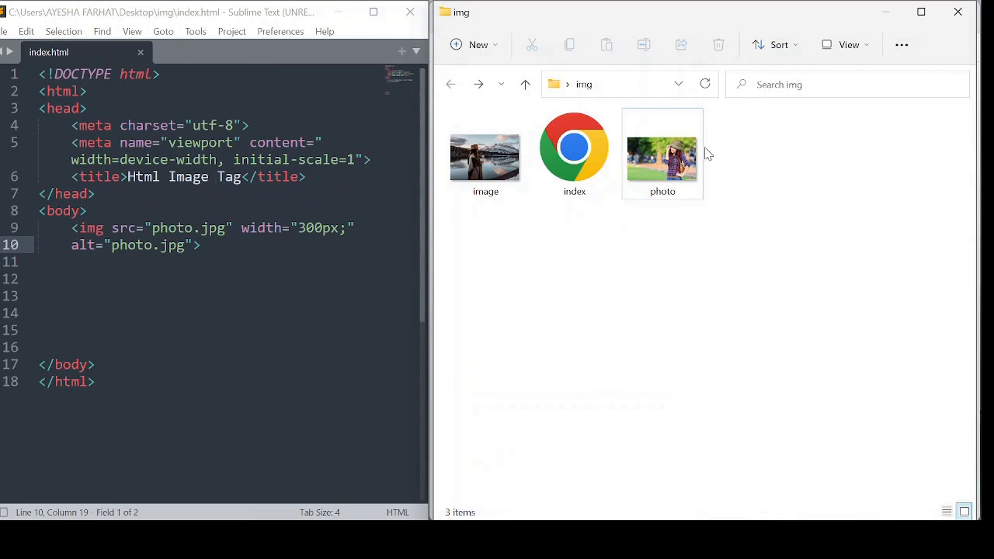
- Delete photo.jpg from the img folder and open index.html in Chrome
right_click(663, 153)
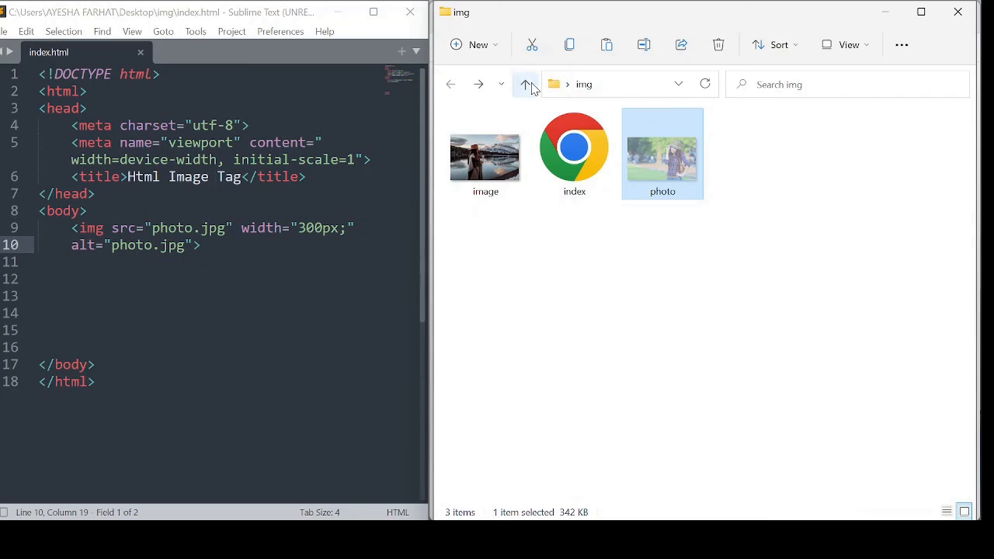
left_click(526, 84)
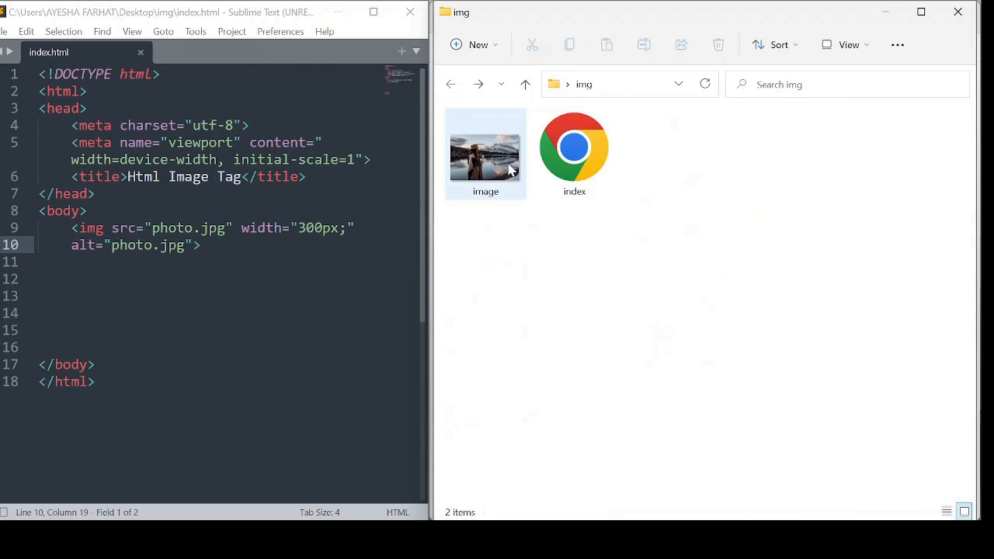
left_click(574, 153)
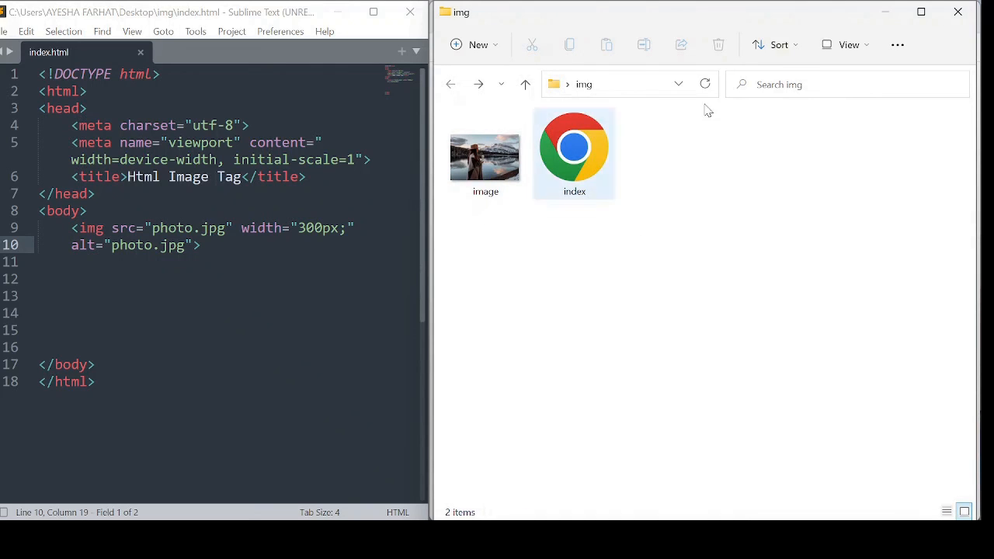
double_click(574, 146)
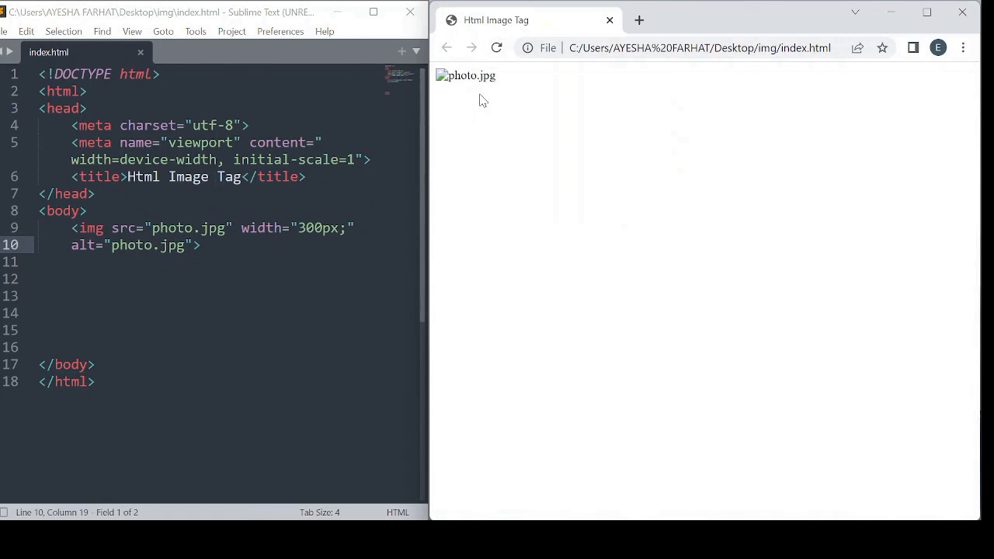
mouse_move(511, 124)
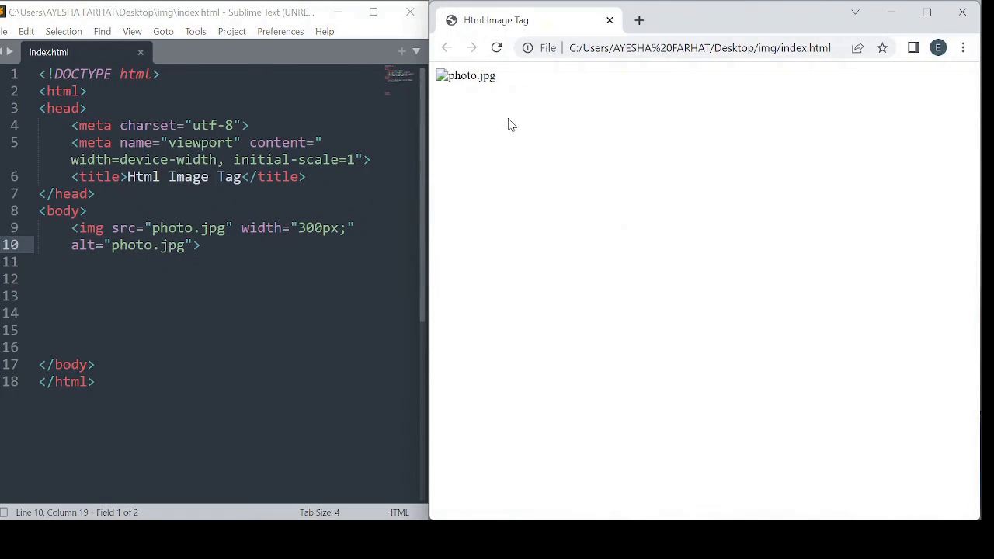
mouse_move(508, 91)
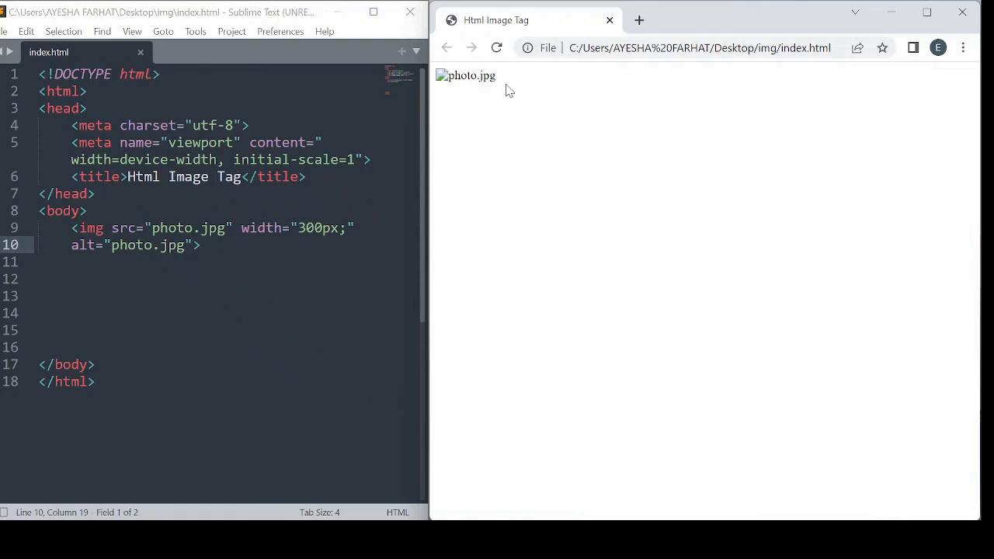
mouse_move(102, 254)
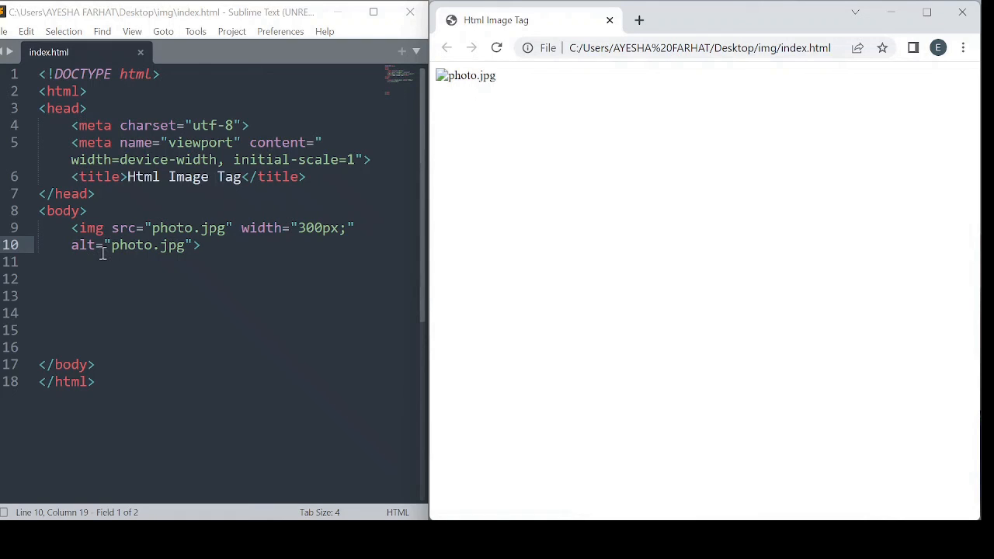
mouse_move(495, 83)
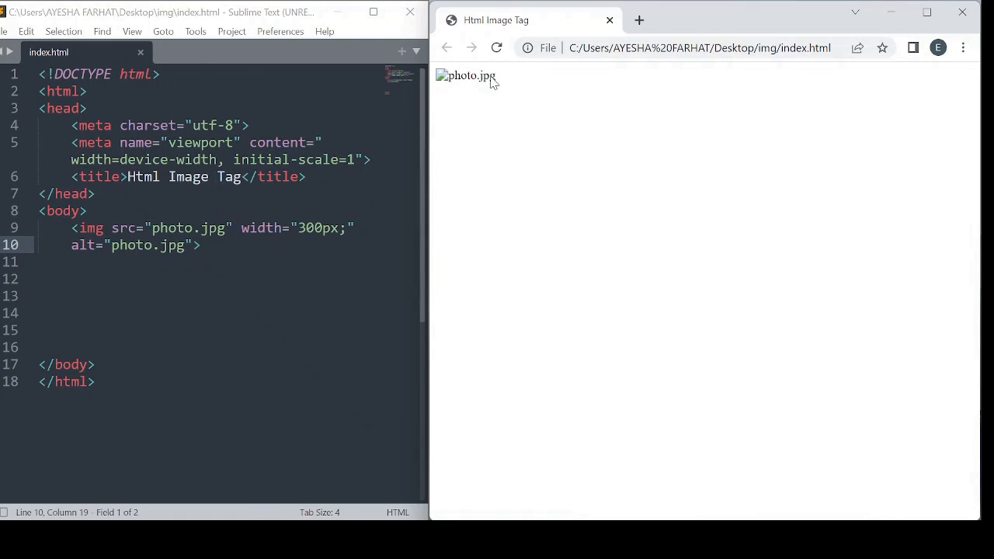